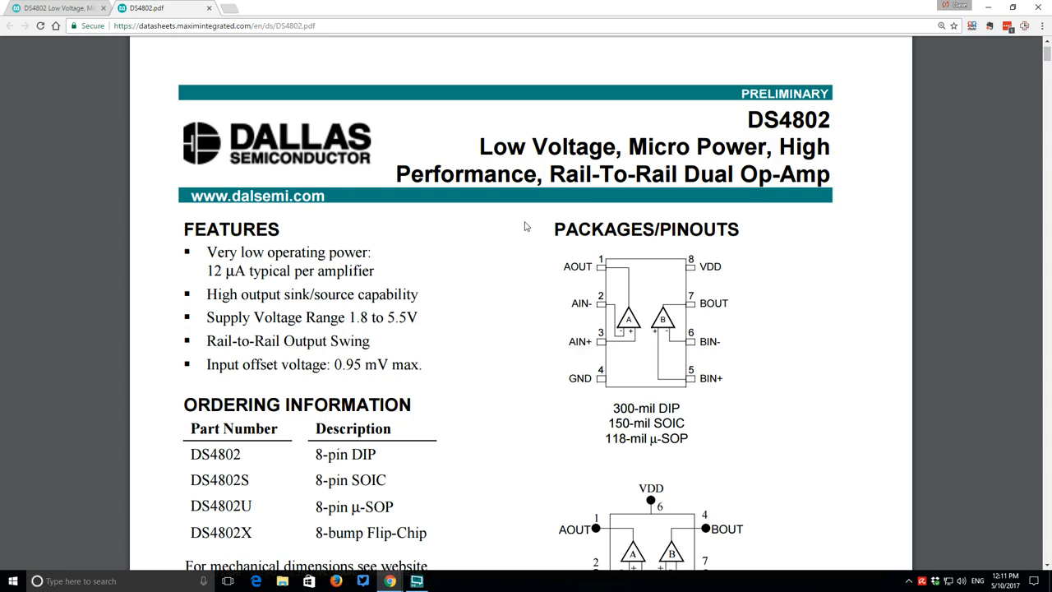
mouse_move(541, 229)
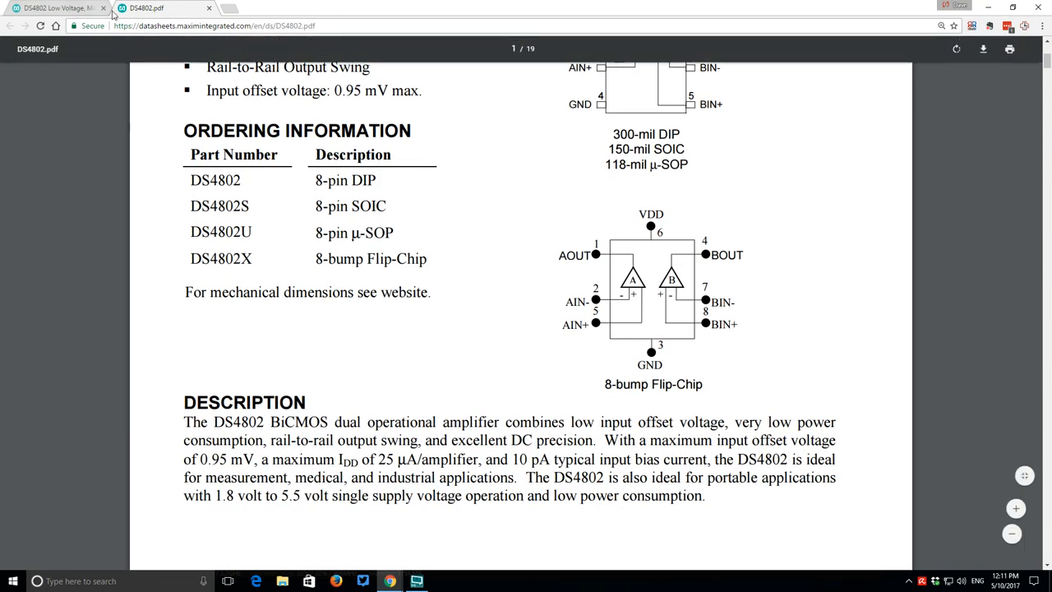
Switch back from the DS4802 datasheet to the Maxim DS4802 product page.
left_click(52, 9)
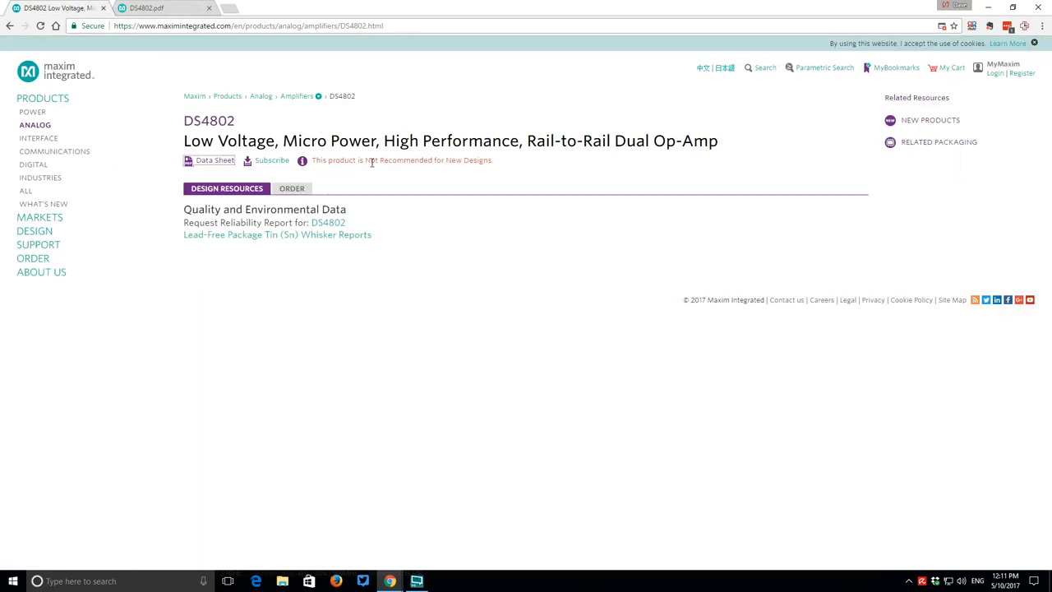